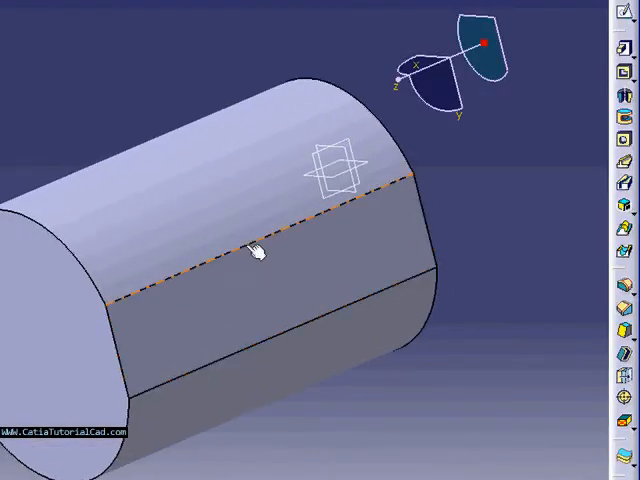
Step: Fillet four edges of the cylindrical body with a 10 mm radius
left_click_drag(256, 250, 520, 250)
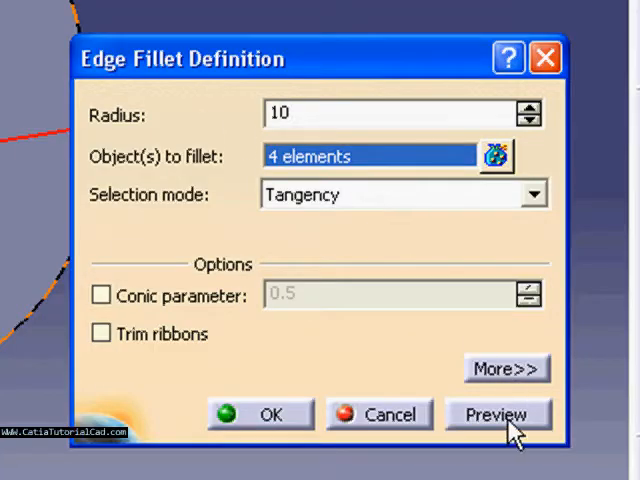
left_click(496, 412)
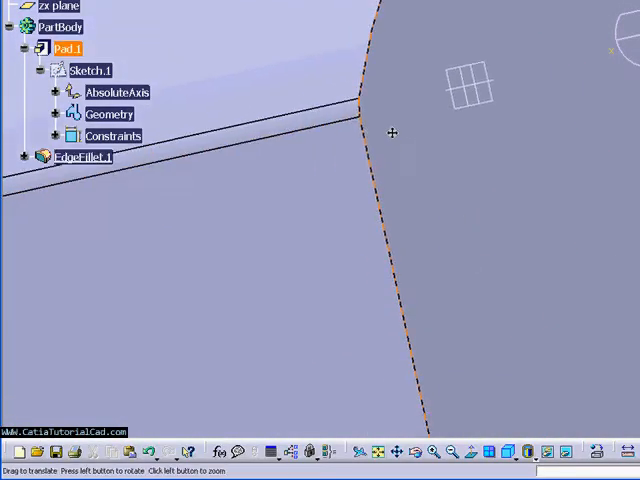
Step: Apply a 40 mm edge fillet along a further edge of the body
left_click_drag(390, 130, 460, 176)
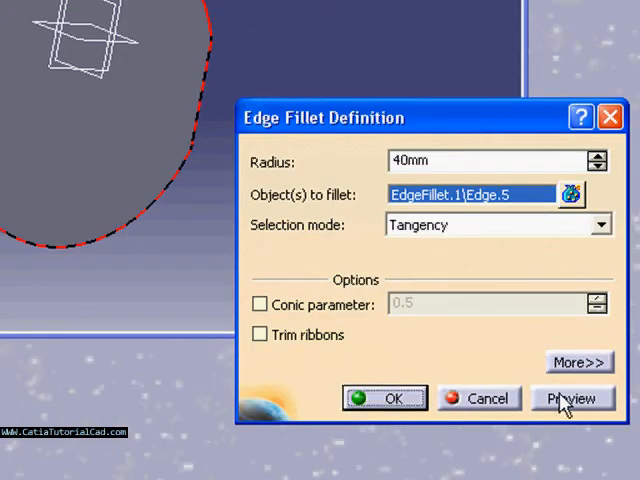
left_click(572, 398)
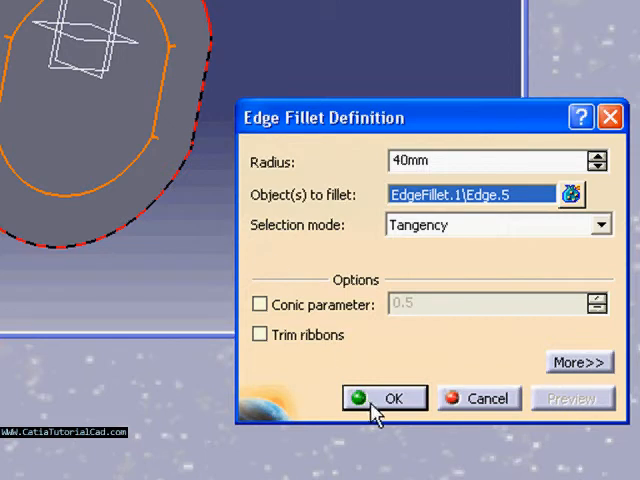
left_click(386, 398)
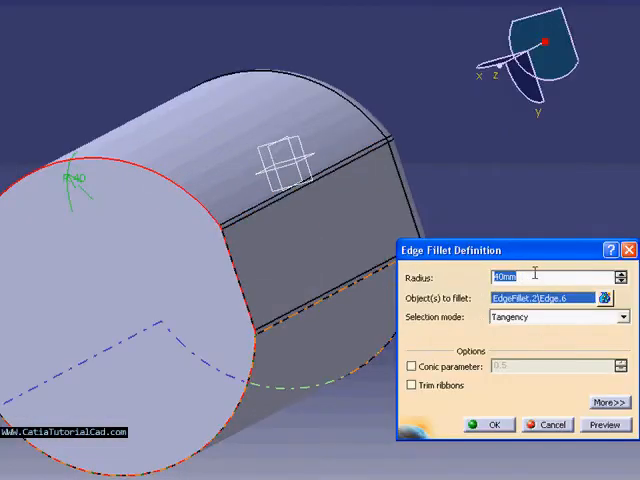
Step: Set the third edge fillet's radius to 30 mm and confirm it
type("30")
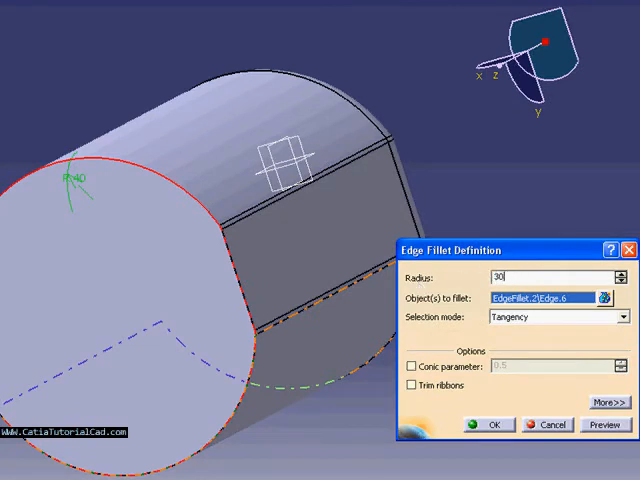
left_click(492, 424)
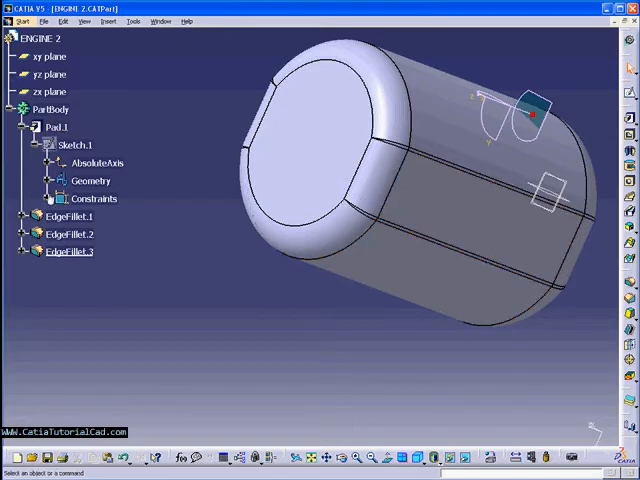
left_click(36, 128)
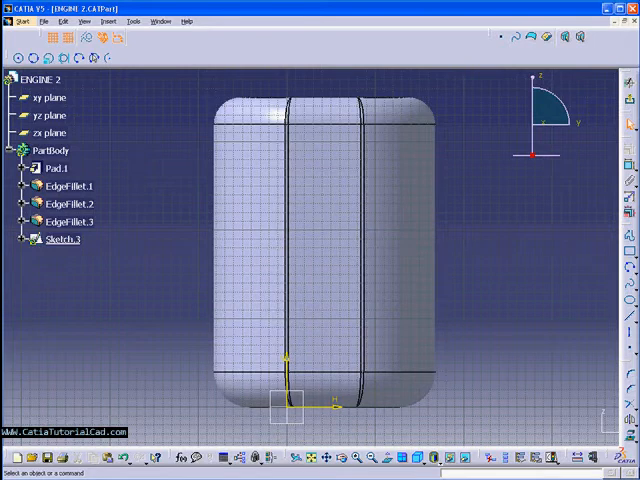
Step: Create Sketch.3 on a plane over the front face of the filleted body
left_click(56, 168)
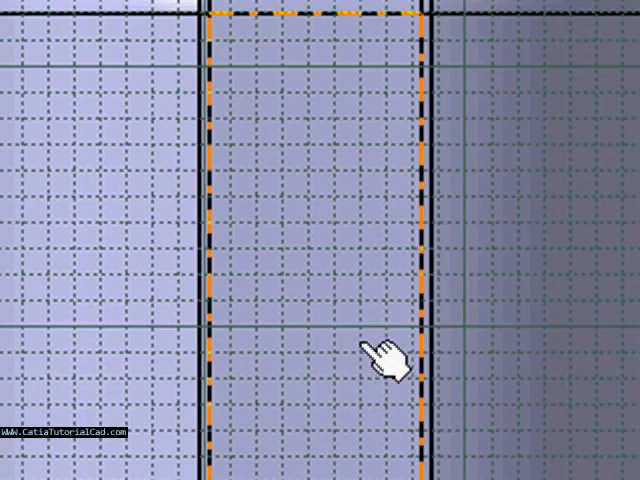
left_click(380, 350)
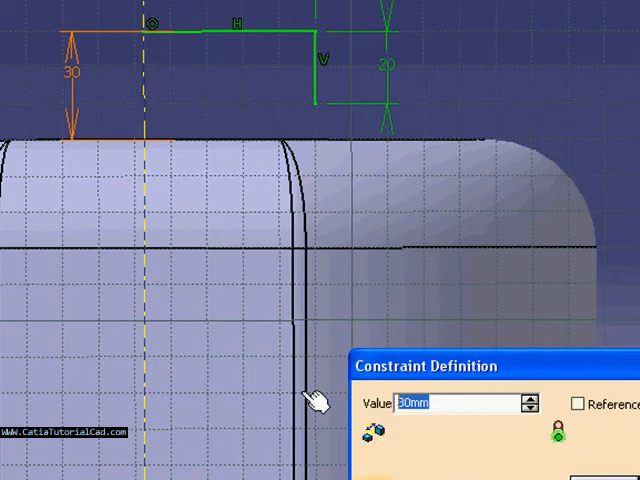
Step: Set the profile's length dimension to 51 and confirm it
type("51.727")
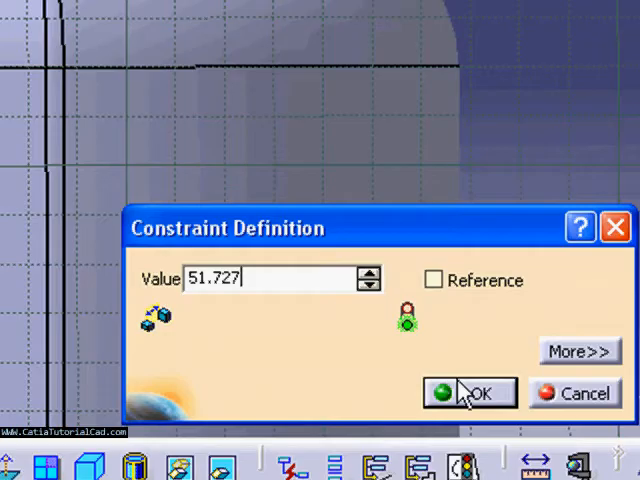
left_click(478, 392)
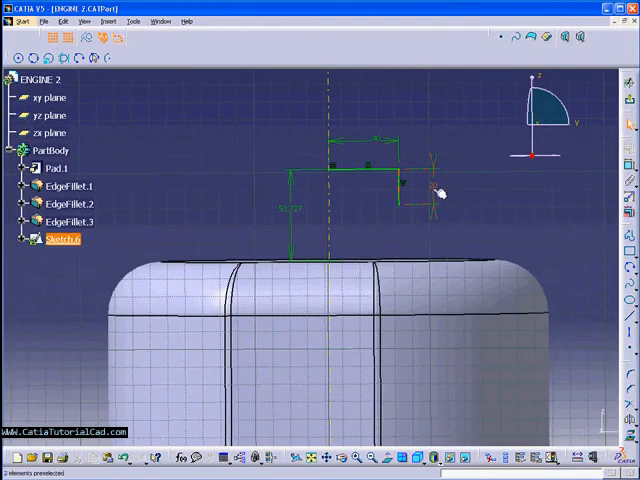
Step: Orient the sketch normal to the screen and extend the profile with a horizontal segment
double_click(430, 190)
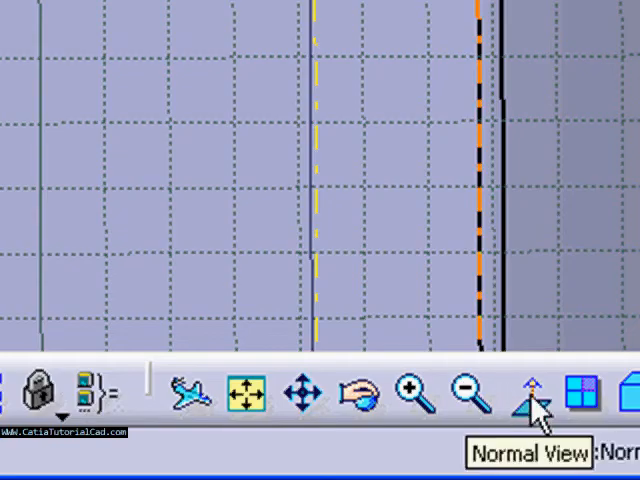
left_click(528, 396)
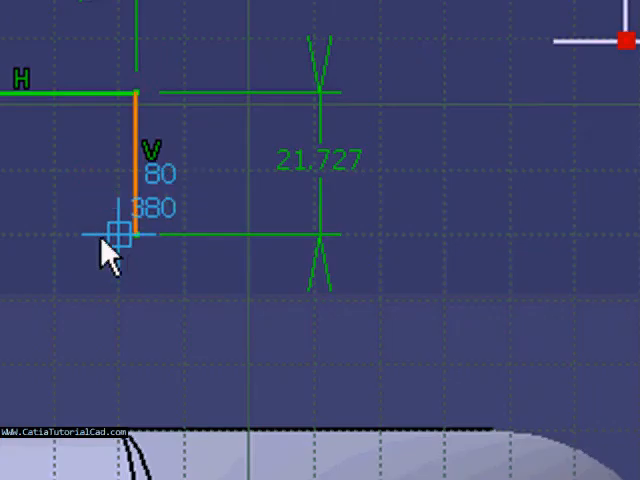
left_click_drag(120, 236, 380, 236)
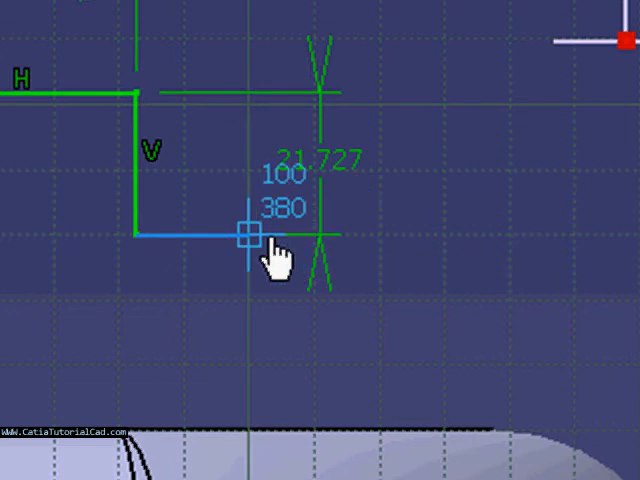
Step: Extend the profile to the right and end it with a tangent arc curving down
left_click_drag(244, 236, 316, 236)
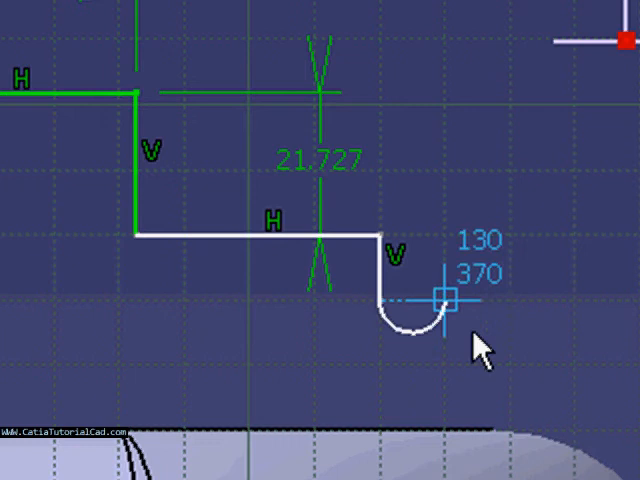
left_click_drag(440, 296, 576, 300)
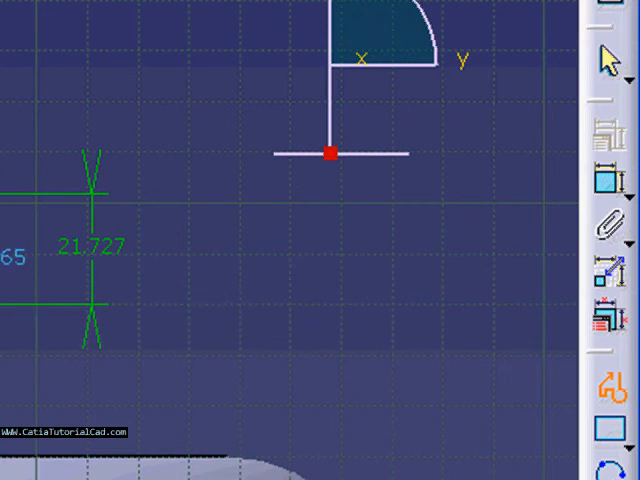
mouse_move(132, 304)
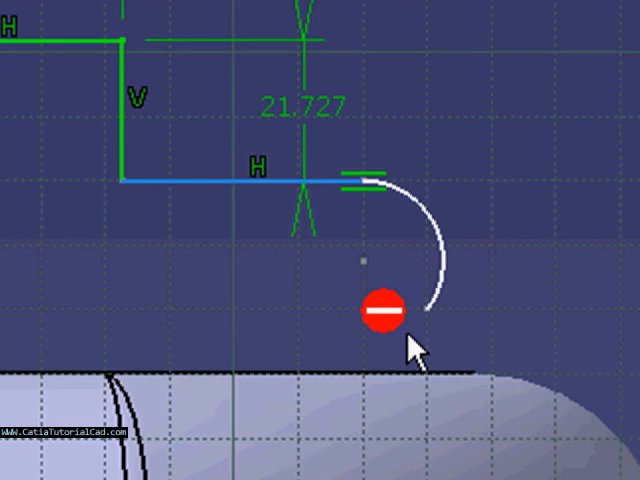
left_click(424, 376)
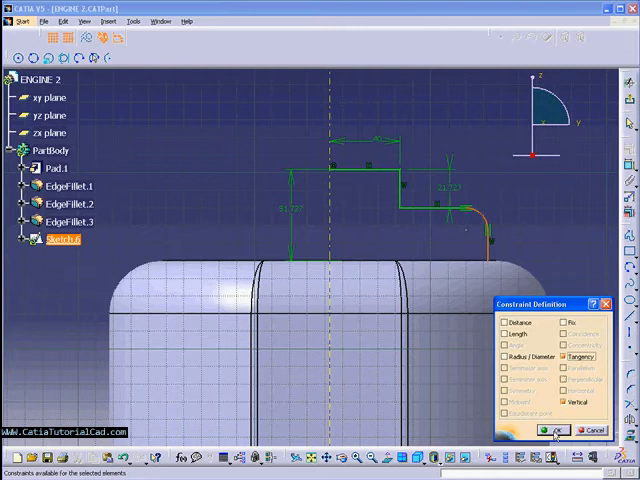
Step: Constrain one profile segment to a length of 11
left_click(556, 430)
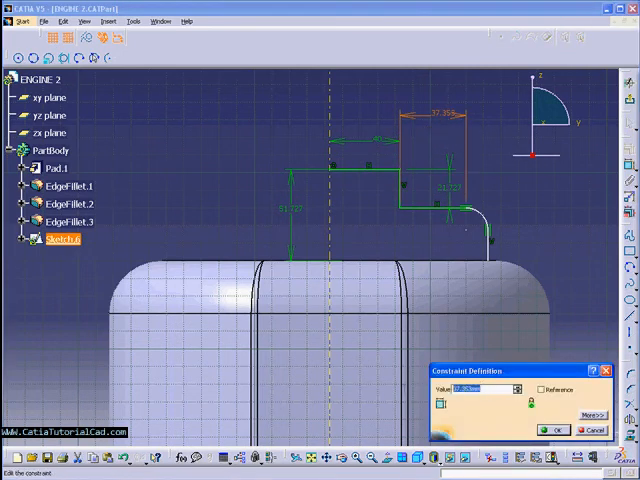
type("11.5")
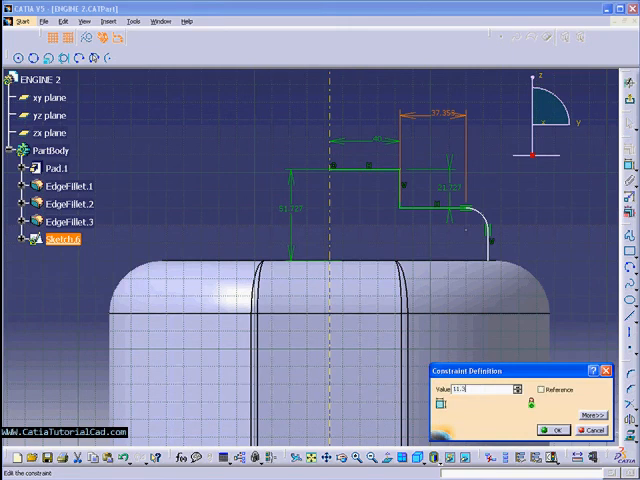
left_click(556, 430)
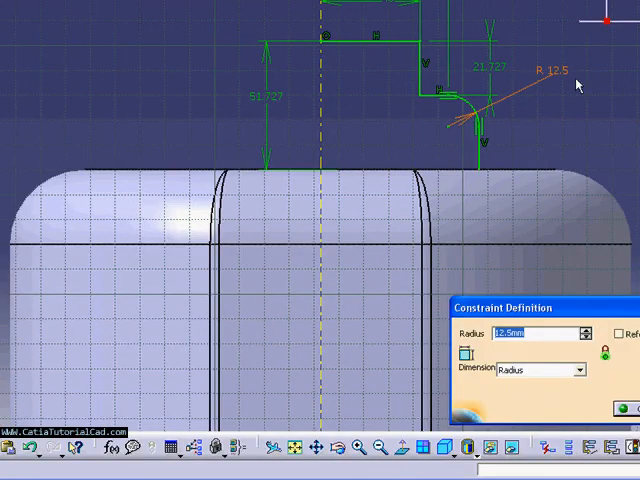
mouse_move(584, 88)
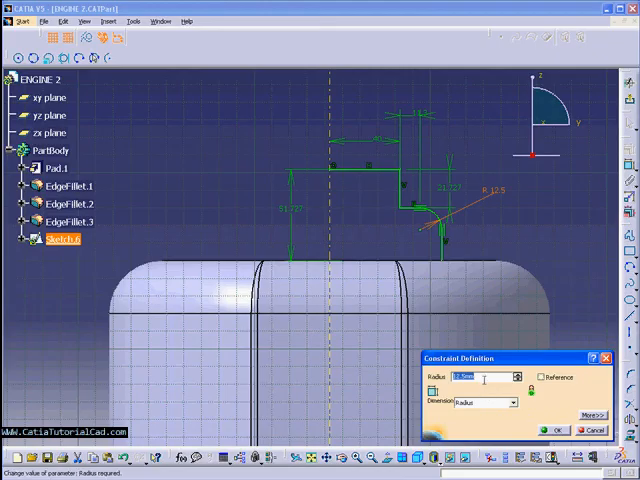
Step: Set the arc radius to 19, then dismiss the error after entering an invalid 13..002 dimension
type("19.")
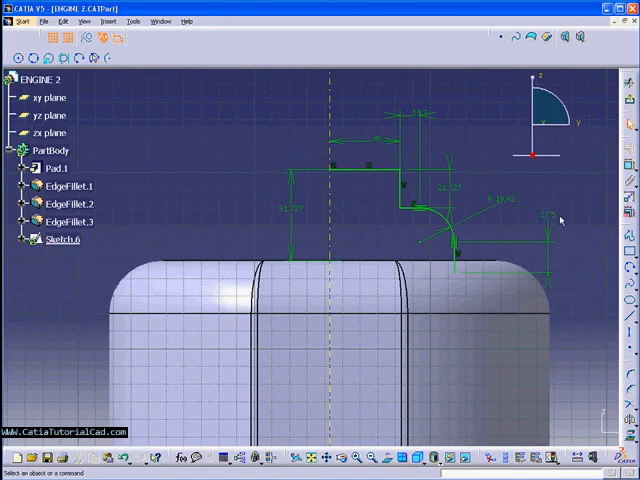
double_click(544, 218)
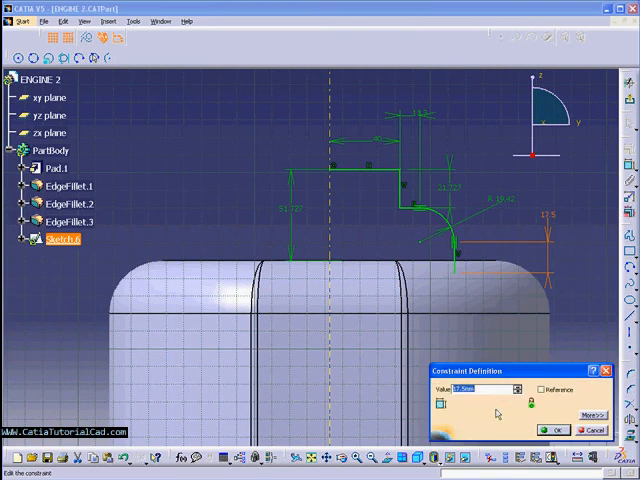
type("13")
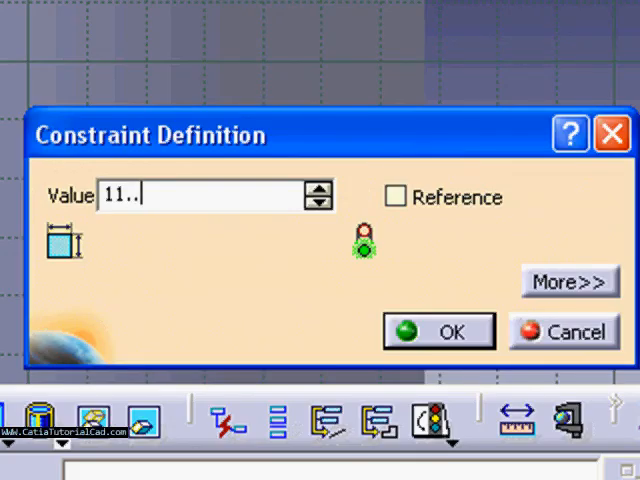
type("002")
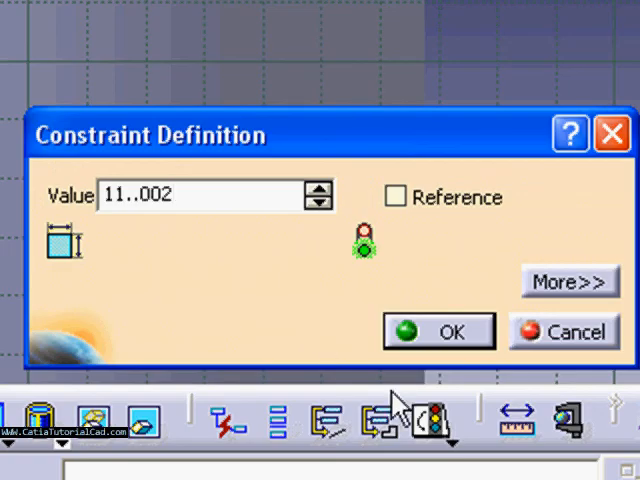
left_click(456, 332)
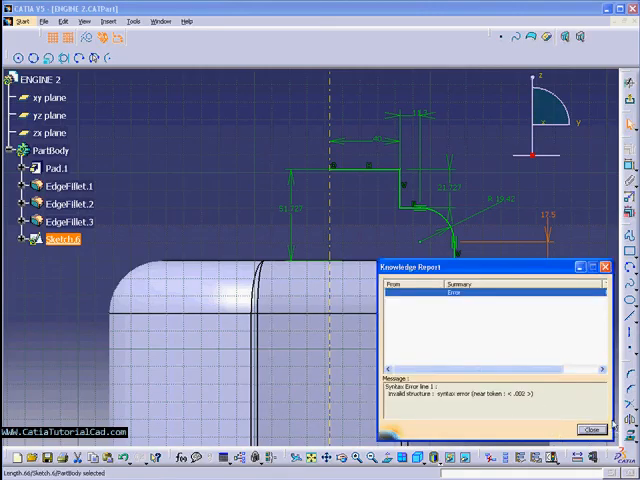
left_click(590, 428)
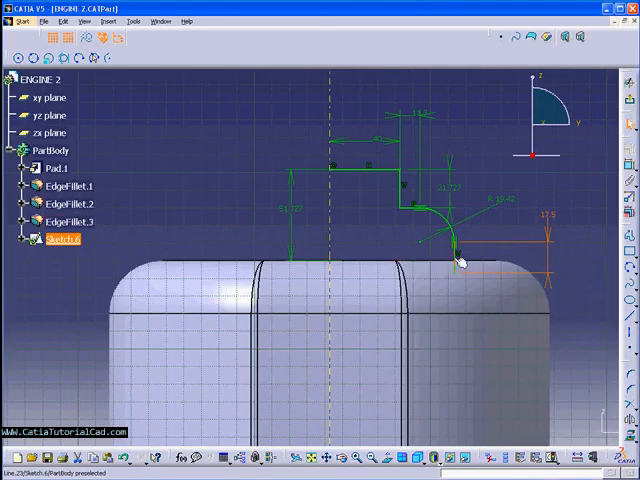